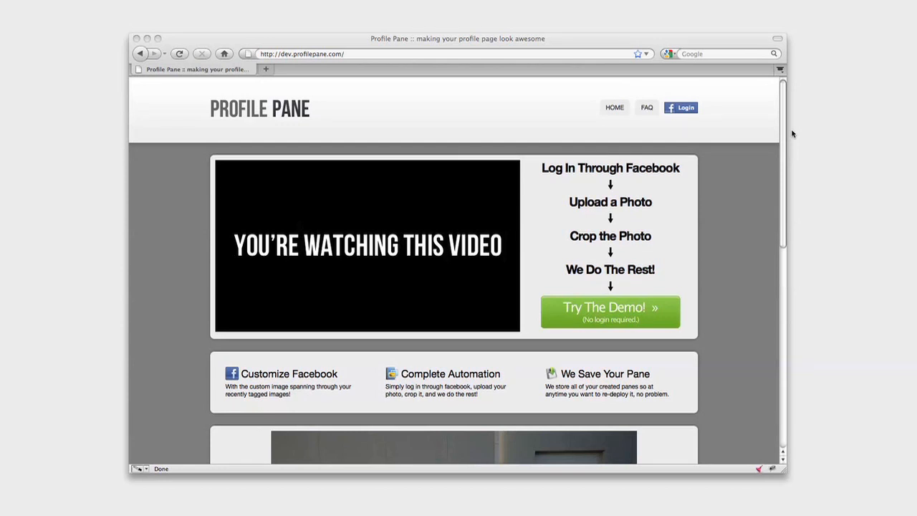
mouse_move(791, 137)
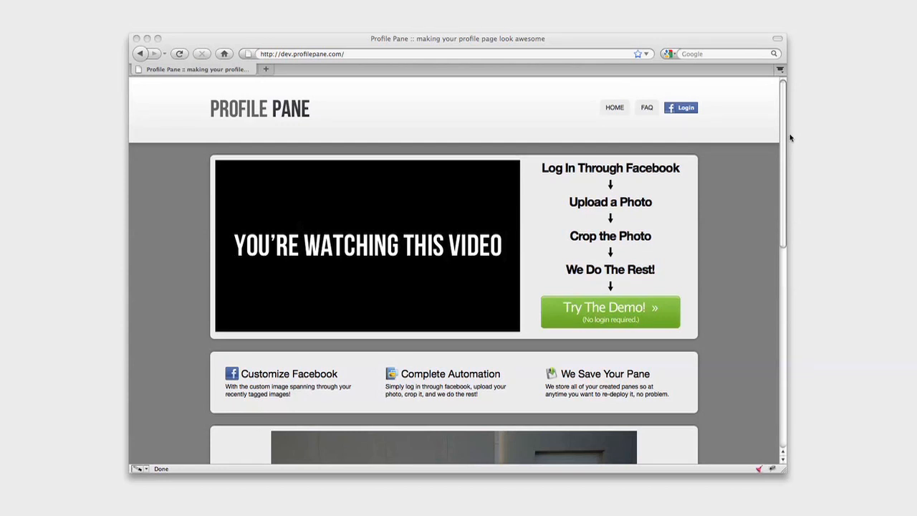
Sign in to Profile Pane through Facebook and allow the requested permissions
click(679, 108)
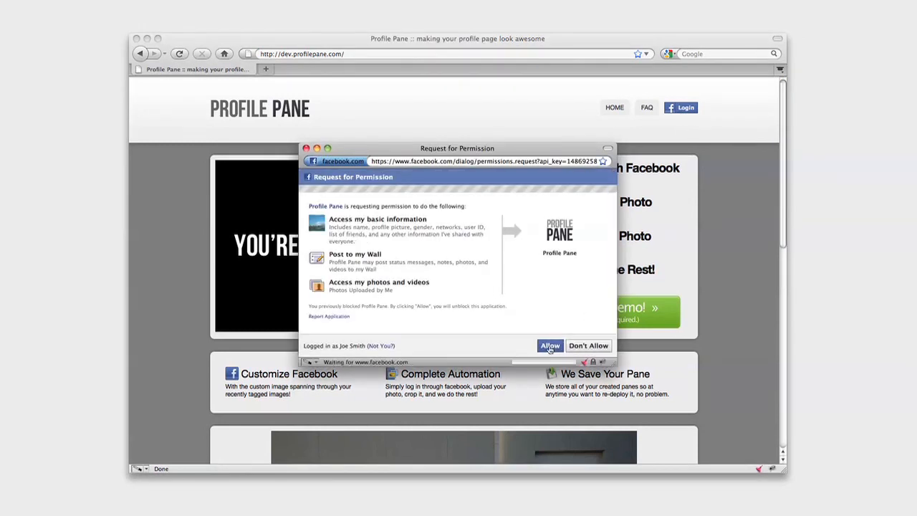
click(550, 345)
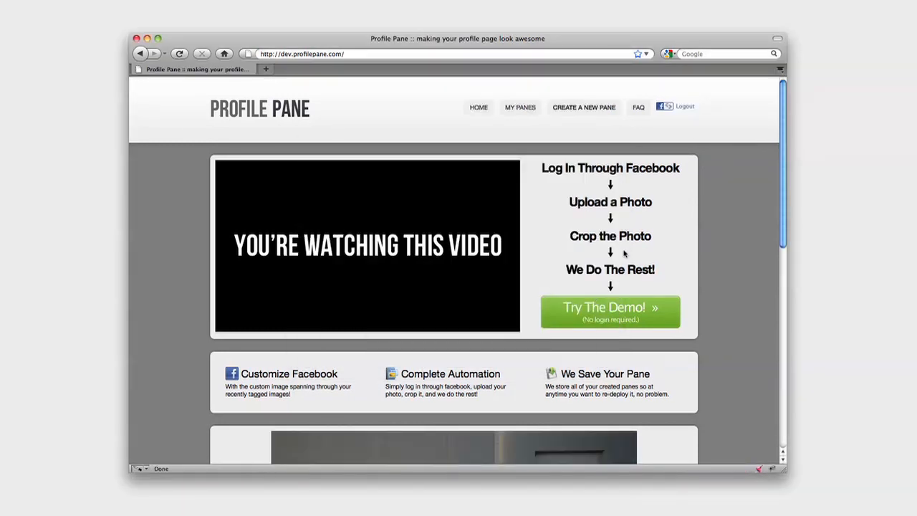
Submit a new pane with the beach photo, description 'Paradise!' and captcha 'Dg'
click(611, 313)
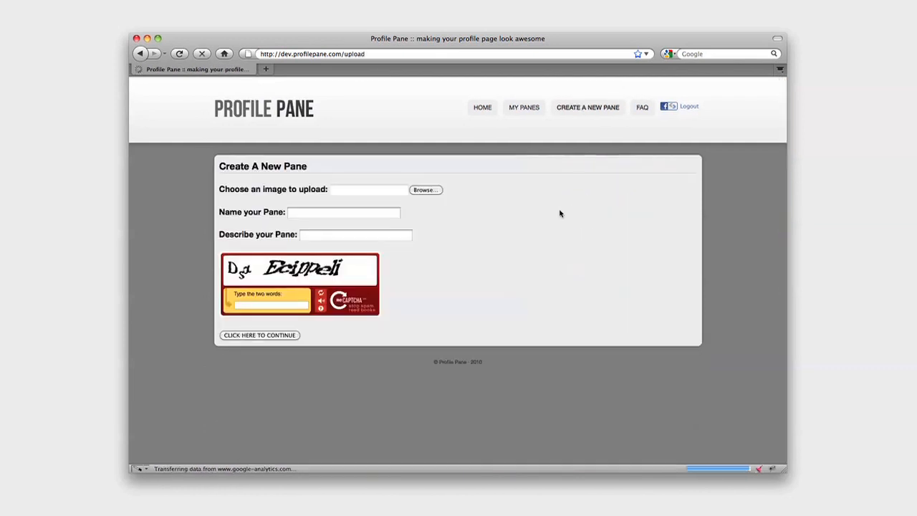
click(425, 189)
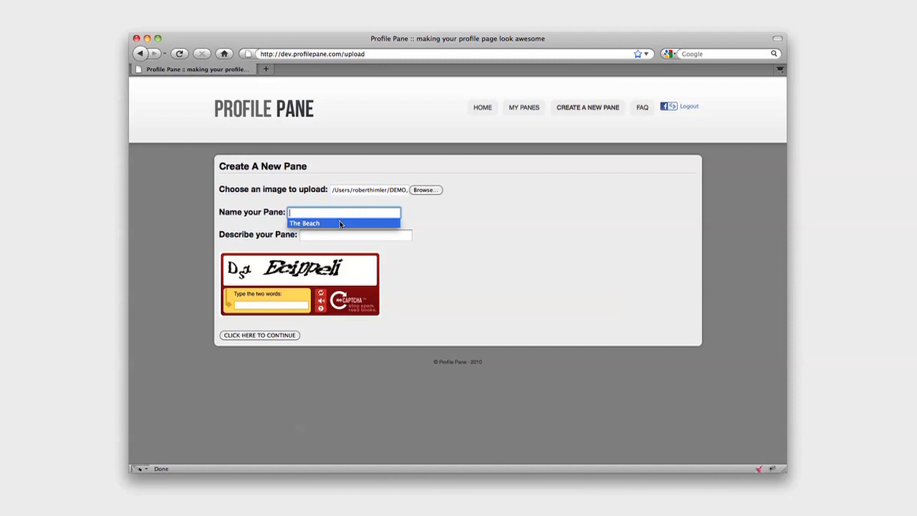
text(Paradise!)
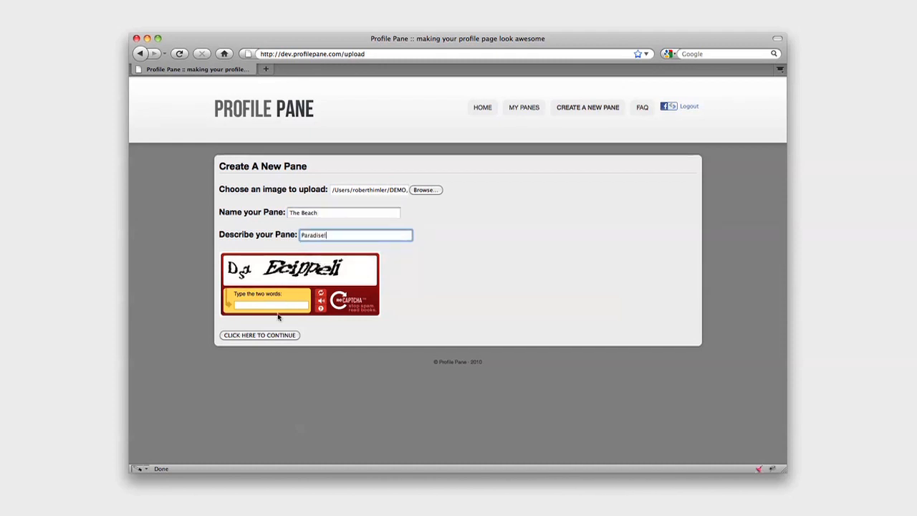
text(Dg Ecippeli)
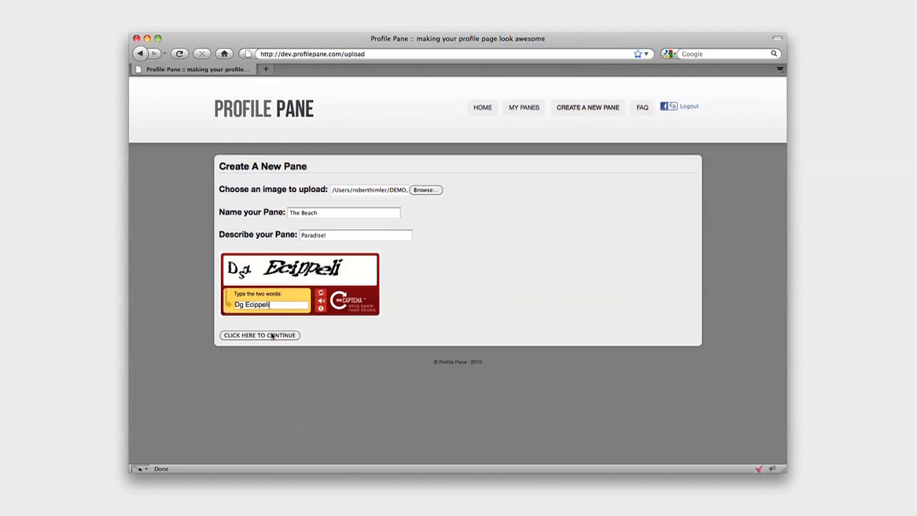
click(259, 335)
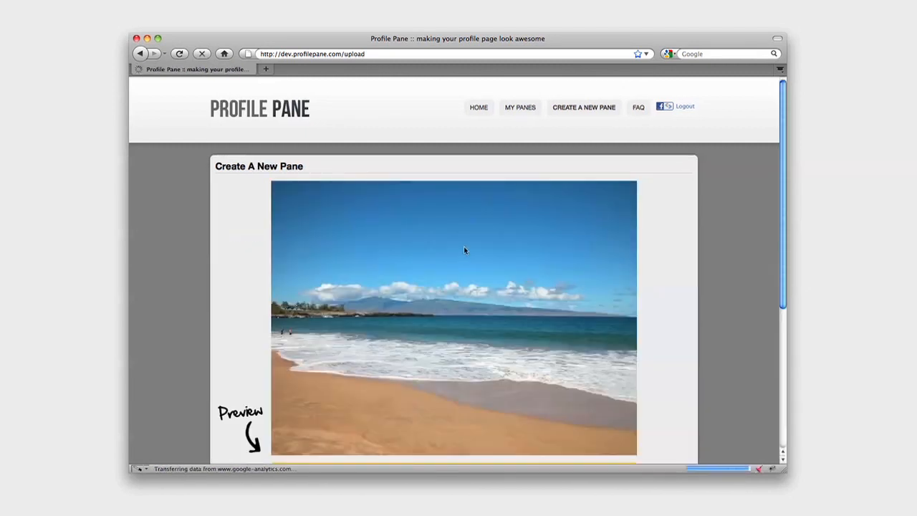
Confirm the selected profile area for The Beach and view its first photo in the Facebook album
scroll(down, 3)
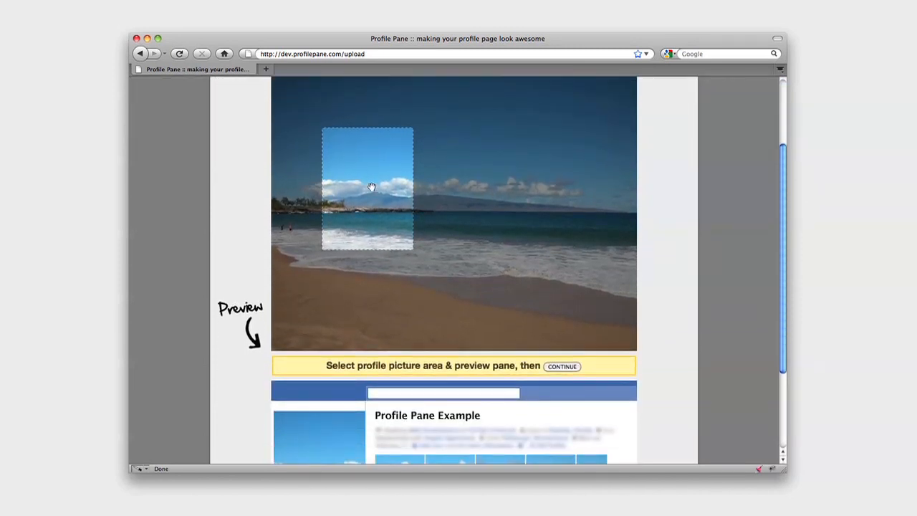
scroll(down, 3)
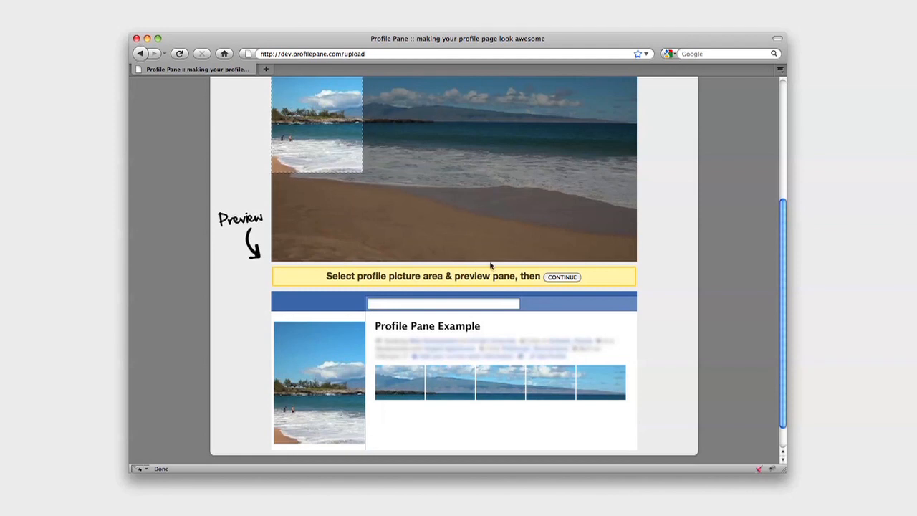
click(562, 278)
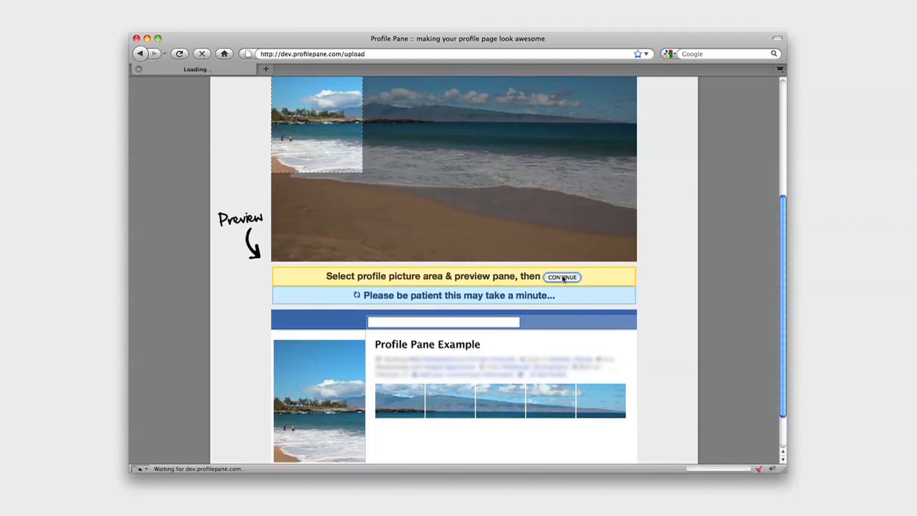
click(562, 278)
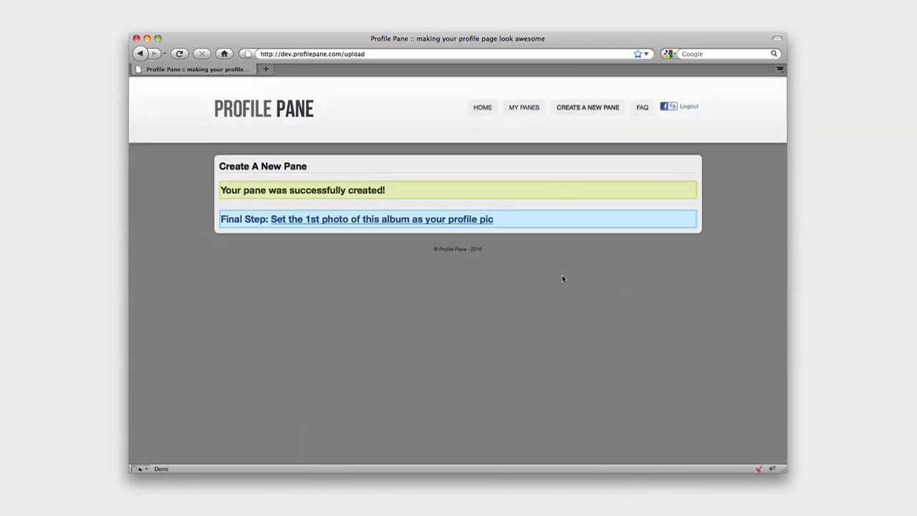
click(357, 218)
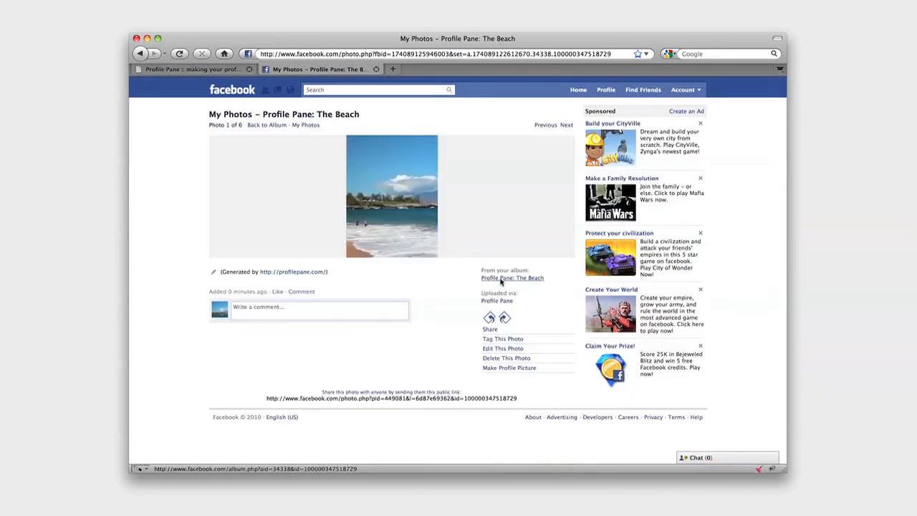
Make the beach photo the Facebook profile picture, then return to the Profile Pane site
click(509, 366)
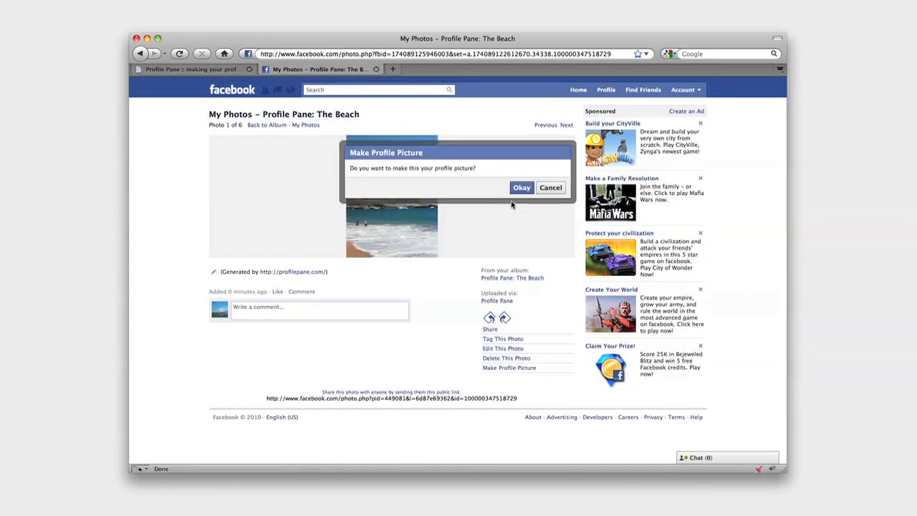
click(522, 186)
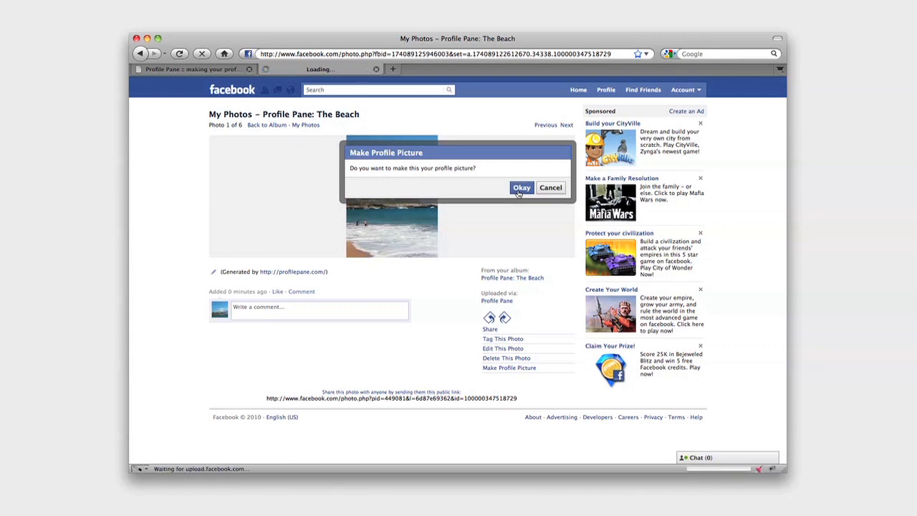
click(522, 186)
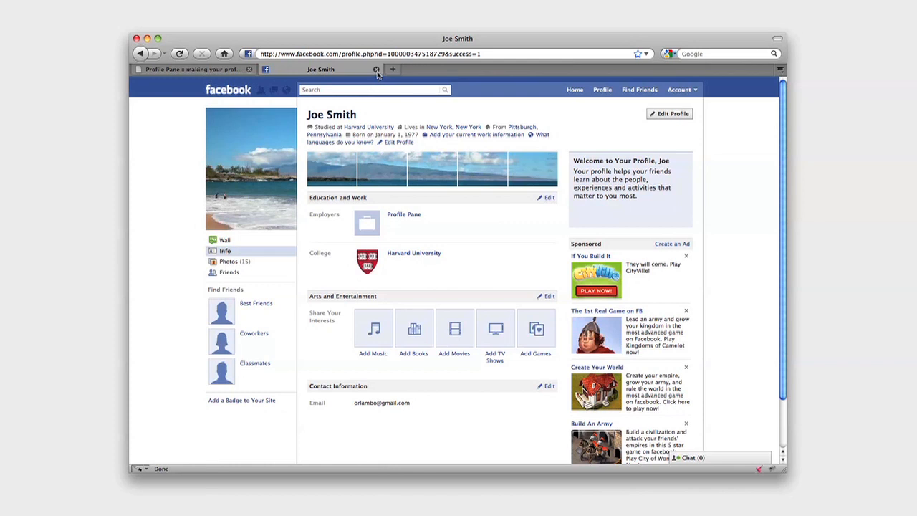
click(193, 69)
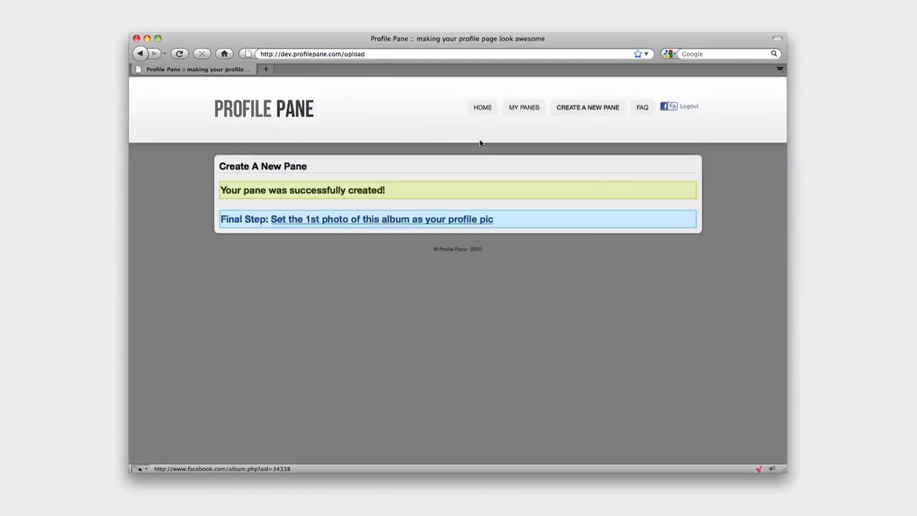
Show The Beach in the My Panes list and view its profile preview
click(524, 106)
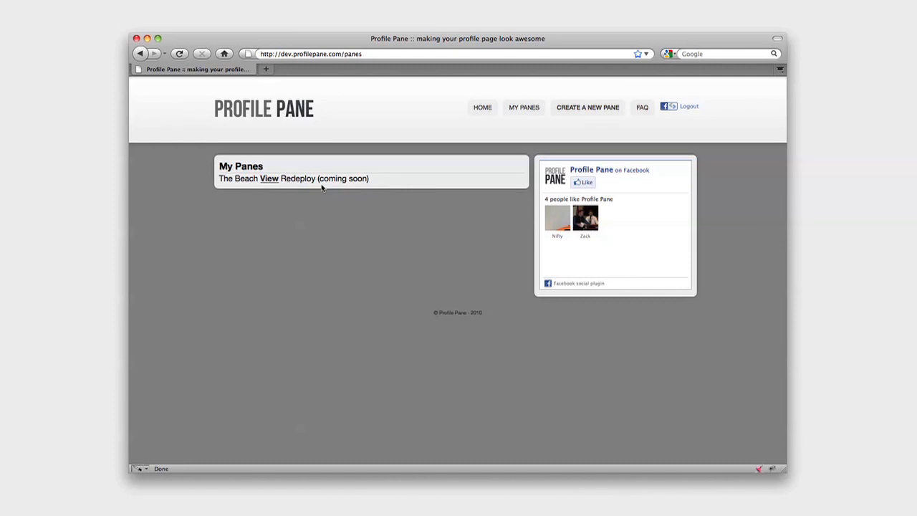
click(269, 177)
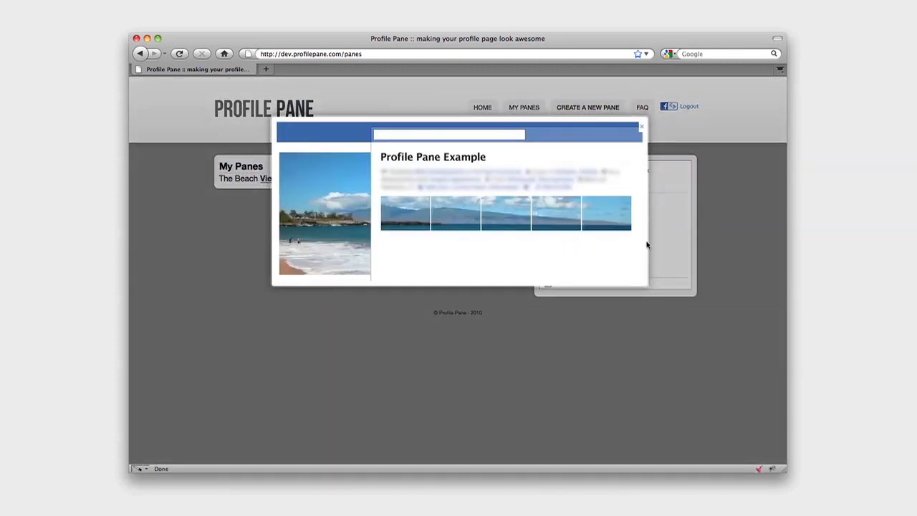